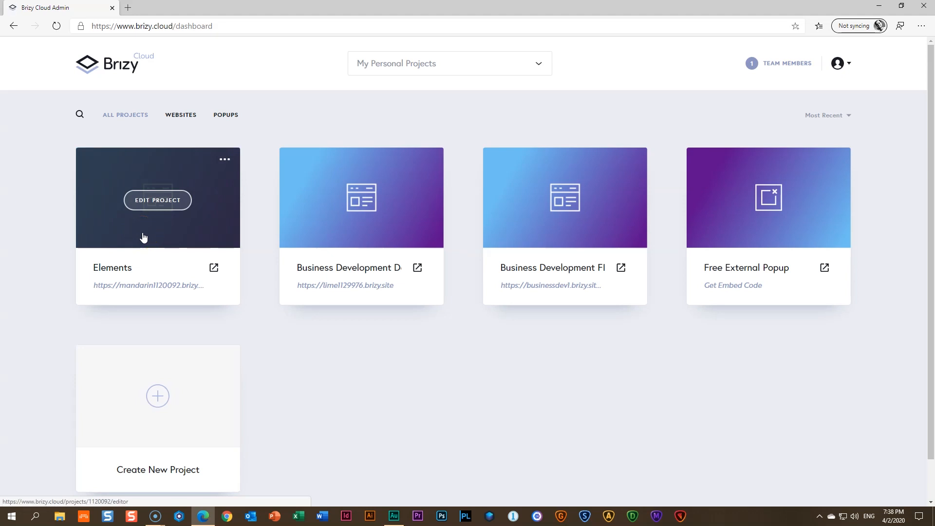
{"action": "mouse_move", "coordinate": [341, 378]}
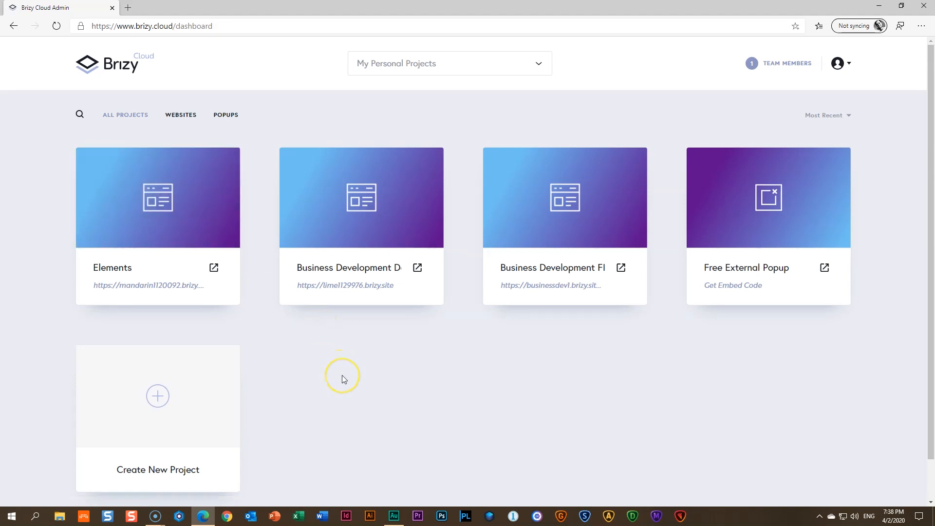
{"action": "mouse_move", "coordinate": [343, 379]}
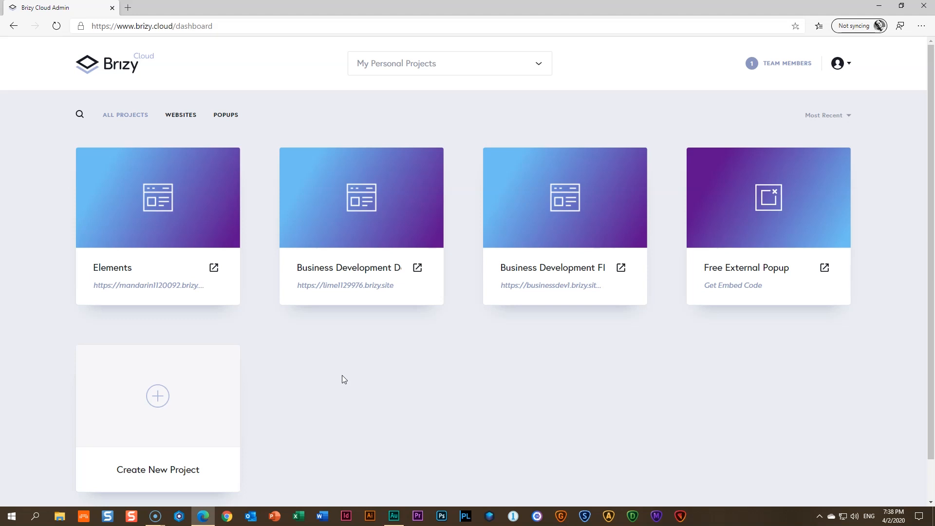
{"action": "mouse_move", "coordinate": [564, 200]}
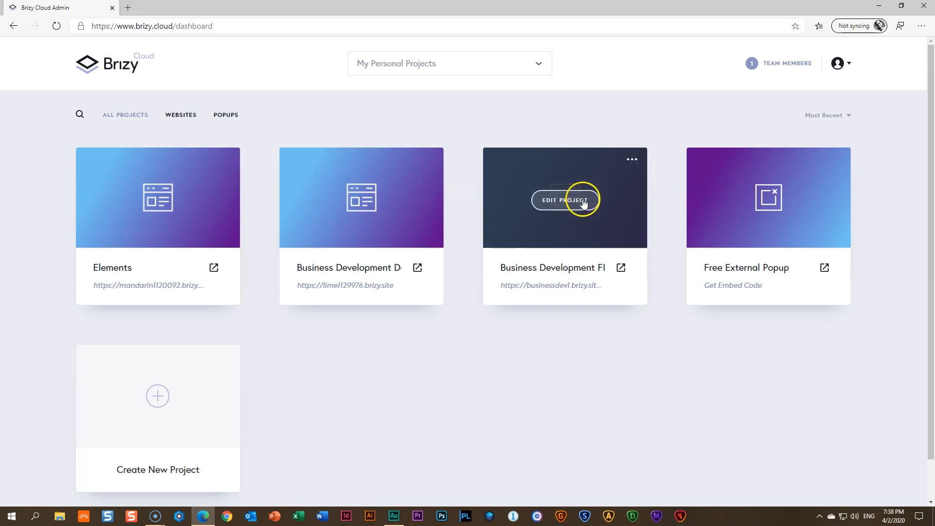
Choose Edit Project on the third dashboard card, Business Development.
{"action": "left_click", "coordinate": [563, 199]}
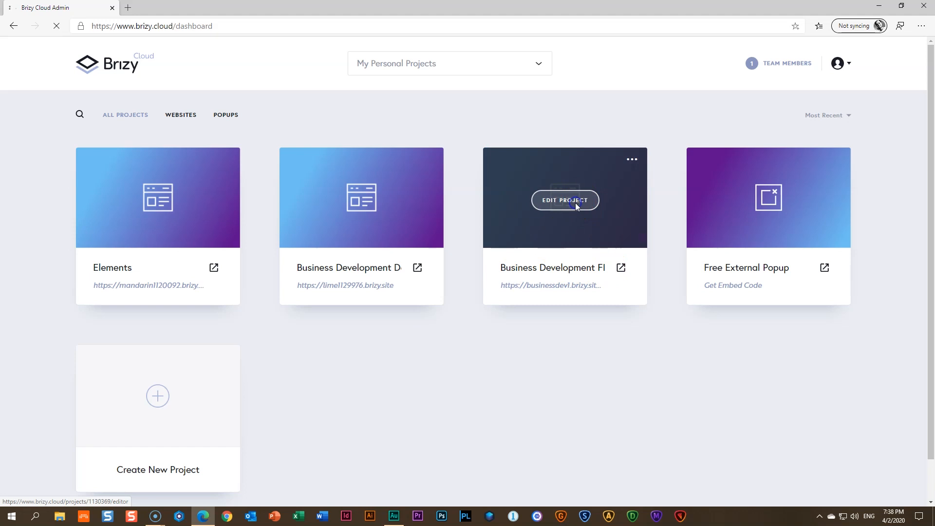
Scroll through the loaded Business Development page, then show the Assets > Pages list with Home.
{"action": "left_click", "coordinate": [564, 200]}
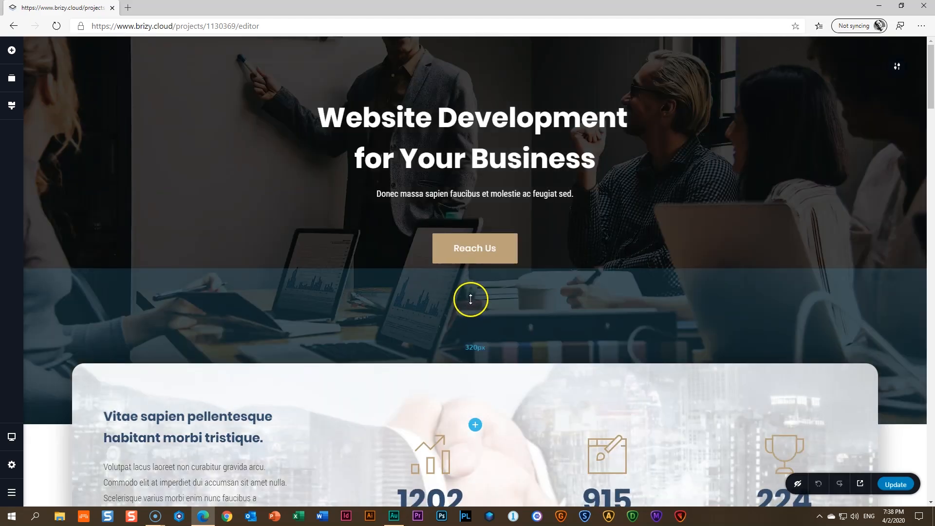
{"action": "scroll", "scroll_direction": "down", "scroll_amount": 3}
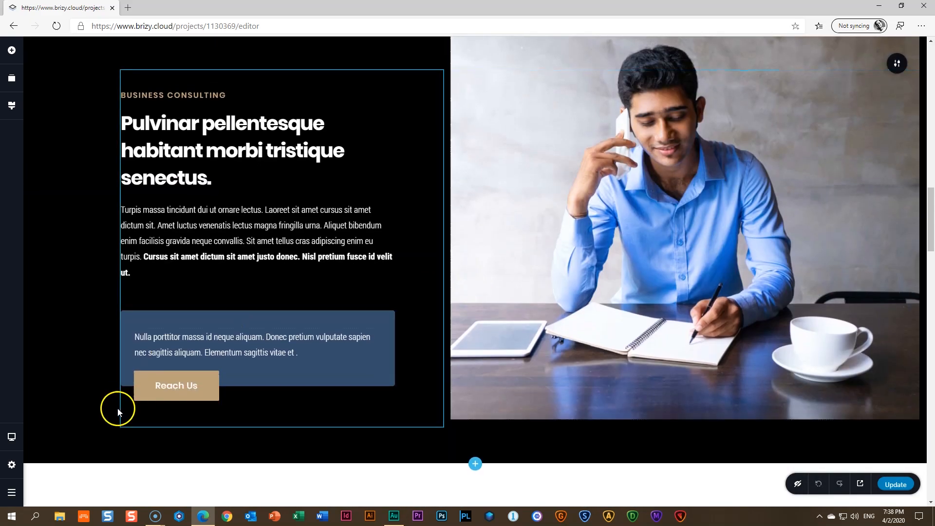
{"action": "left_click", "coordinate": [12, 464]}
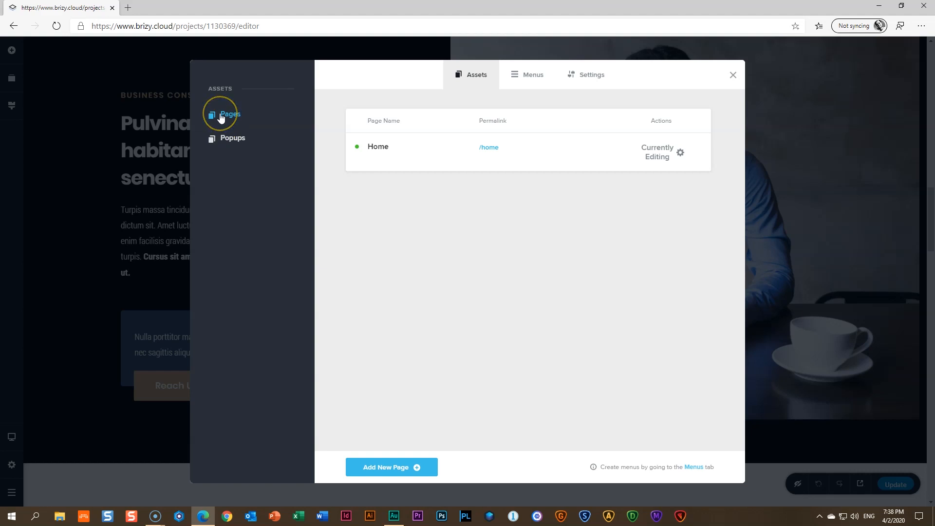
Add 'New Page 2' to the site and open it blank in the editor.
{"action": "left_click", "coordinate": [391, 467]}
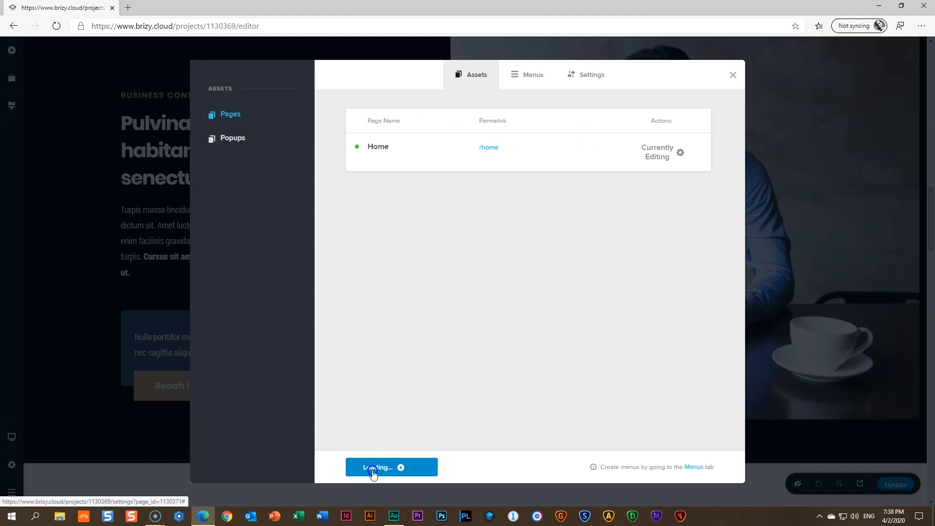
{"action": "left_click", "coordinate": [390, 467]}
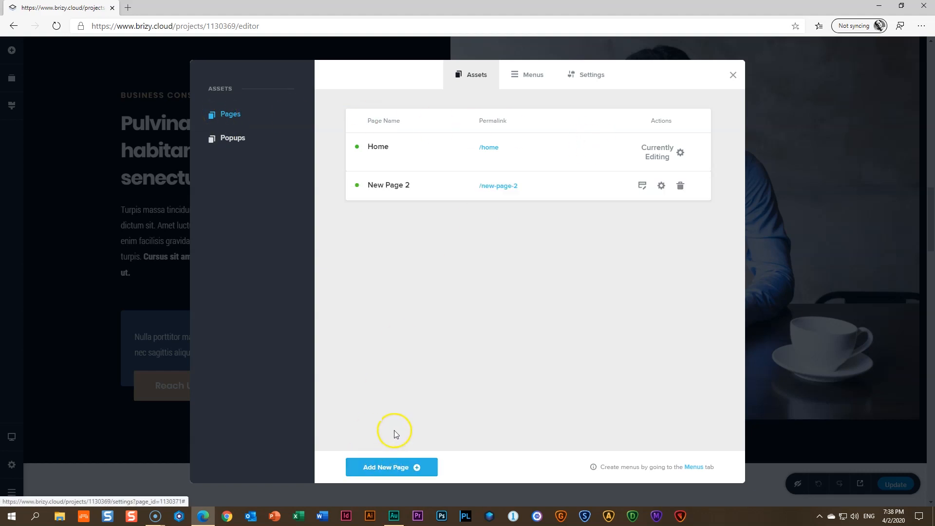
{"action": "left_click", "coordinate": [642, 186]}
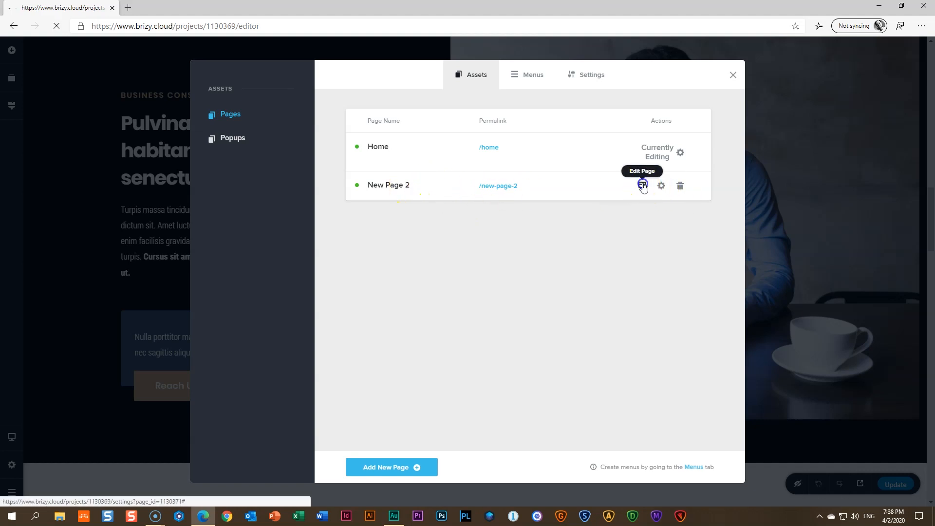
{"action": "left_click", "coordinate": [643, 185]}
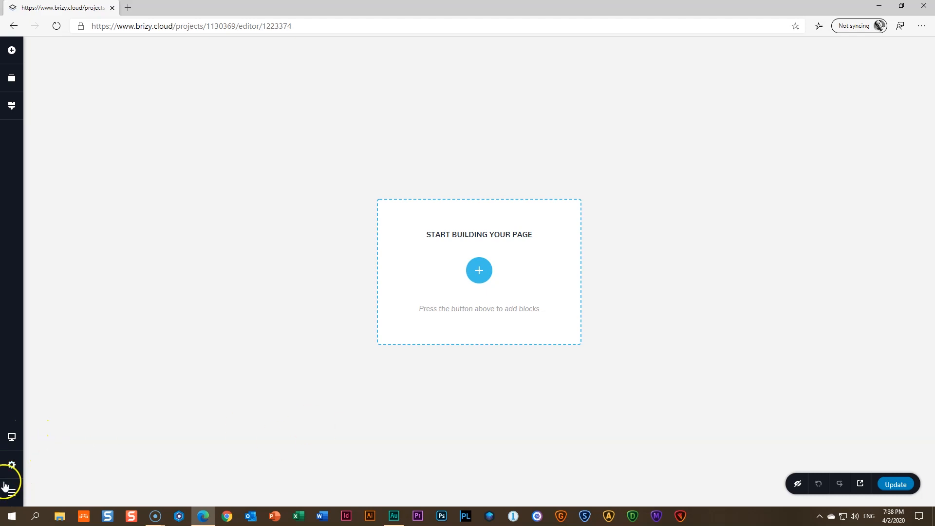
Give New Page 2 a hero block with email sign-up form, then reopen Pages.
{"action": "left_click", "coordinate": [478, 270]}
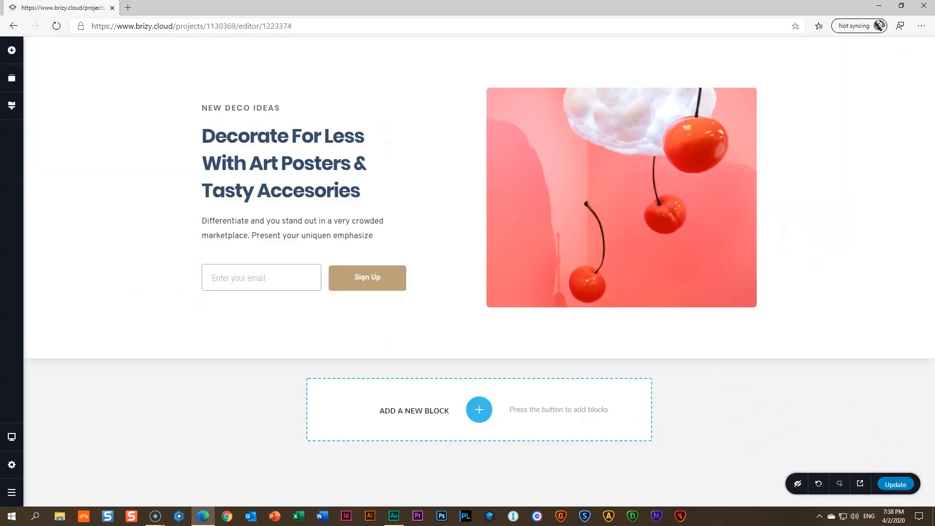
{"action": "left_click", "coordinate": [894, 484]}
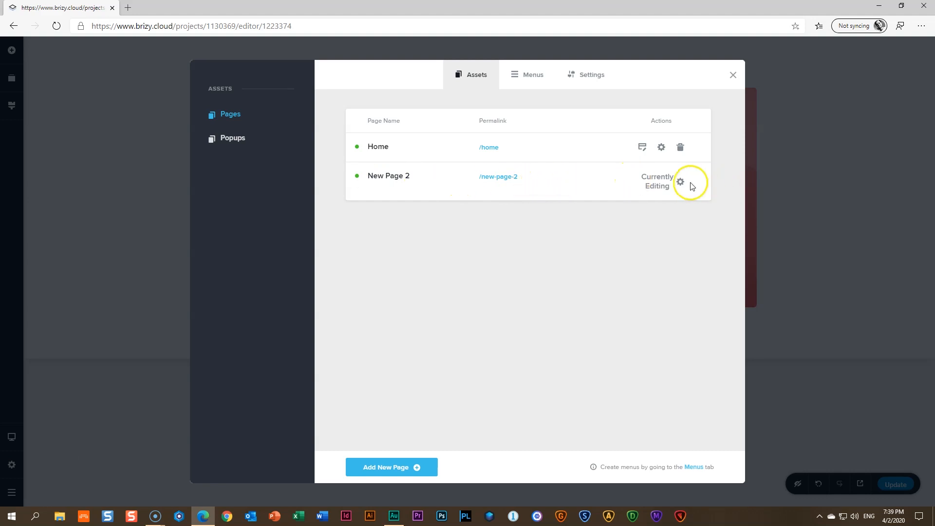
Retitle the new page 'About Us' with permalink 'about', then check Popups and Menus.
{"action": "left_click", "coordinate": [680, 181]}
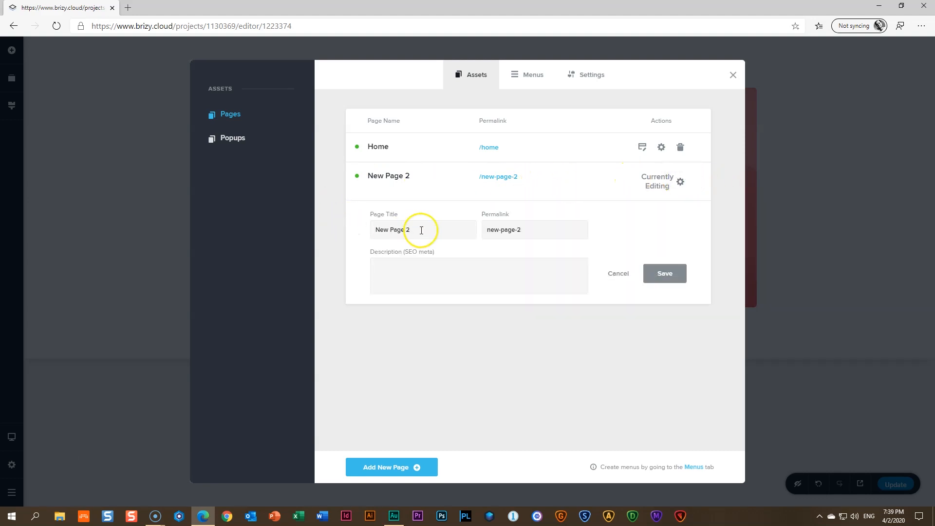
{"action": "type", "text": "About Us"}
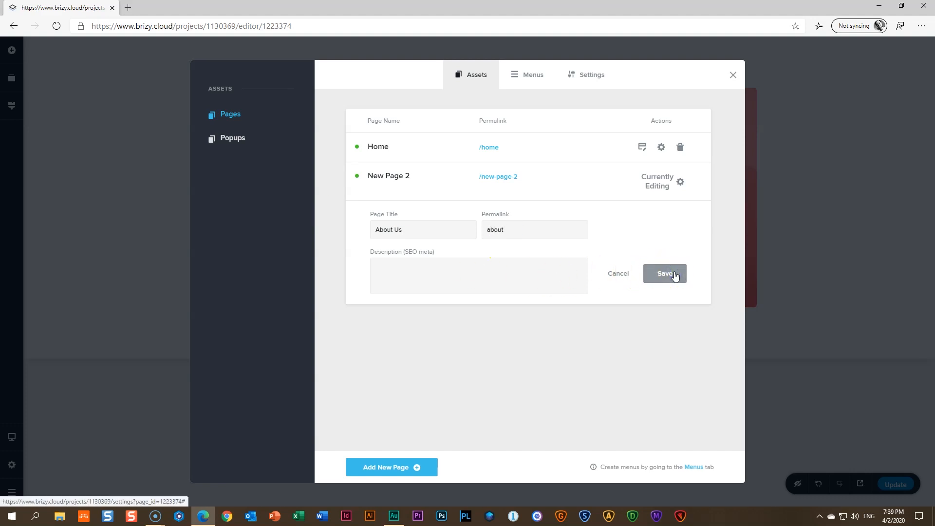
{"action": "left_click", "coordinate": [664, 273]}
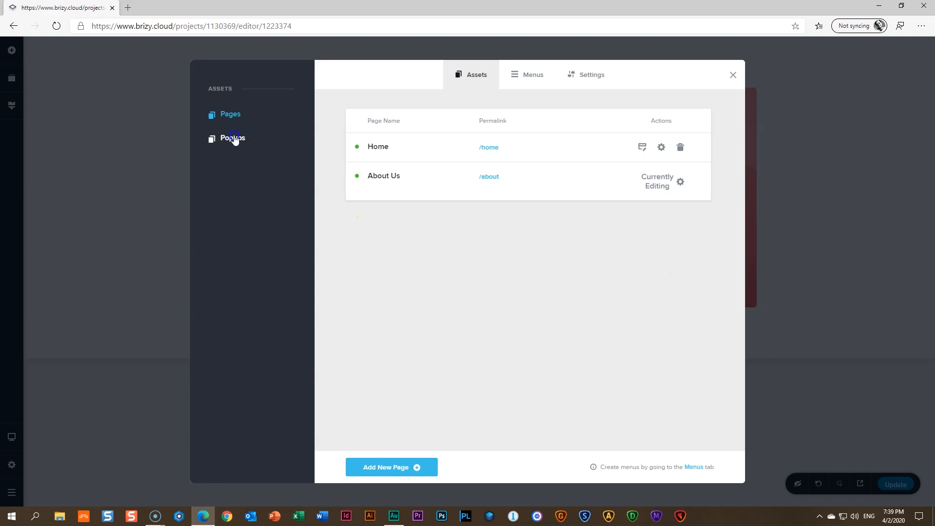
{"action": "left_click", "coordinate": [232, 137]}
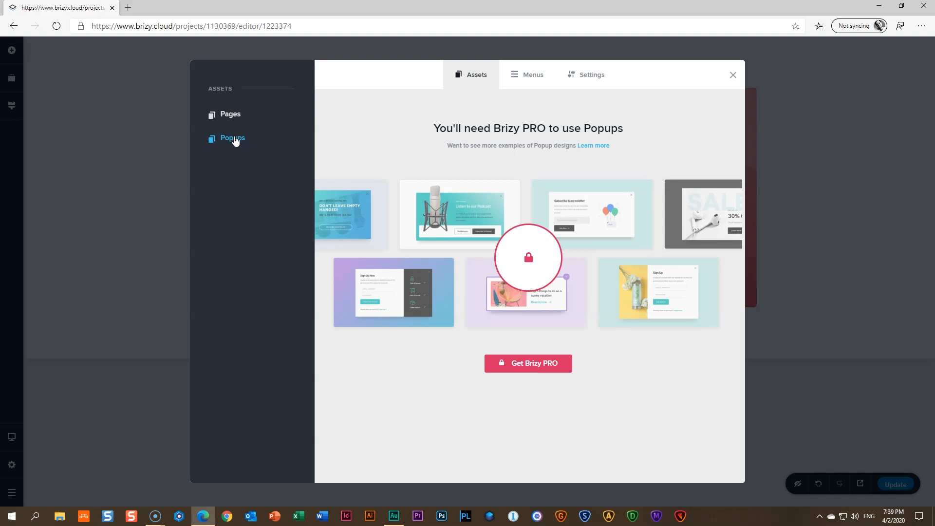
{"action": "left_click", "coordinate": [527, 74]}
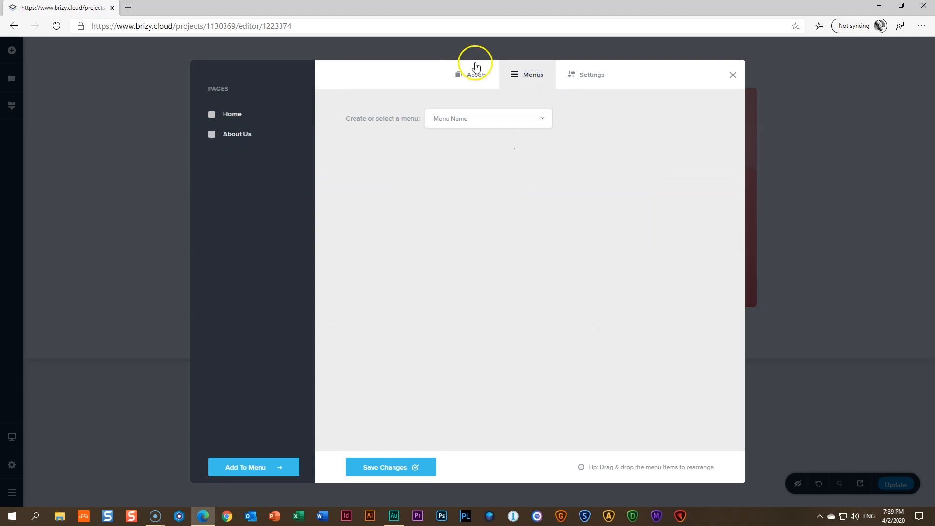
Create an empty menu named 'My New Menu' and select it.
{"action": "left_click", "coordinate": [487, 118]}
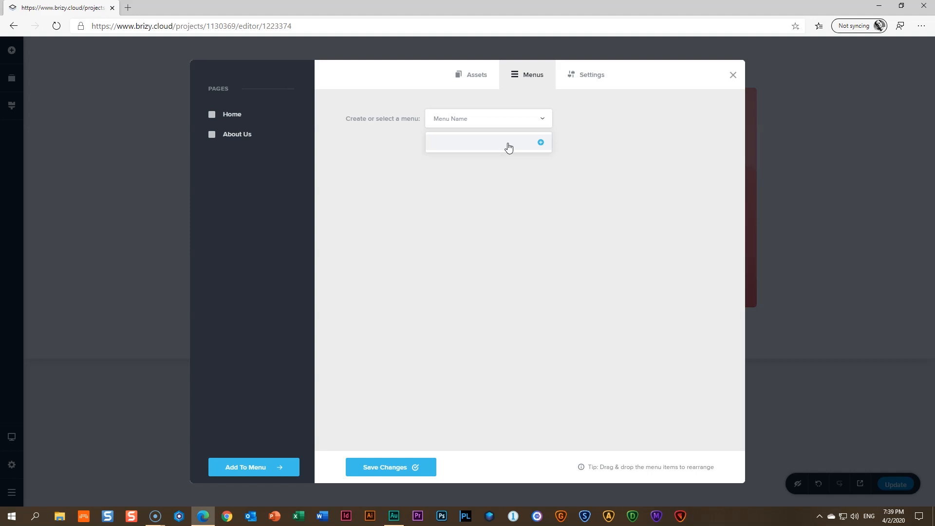
{"action": "type", "text": "My New"}
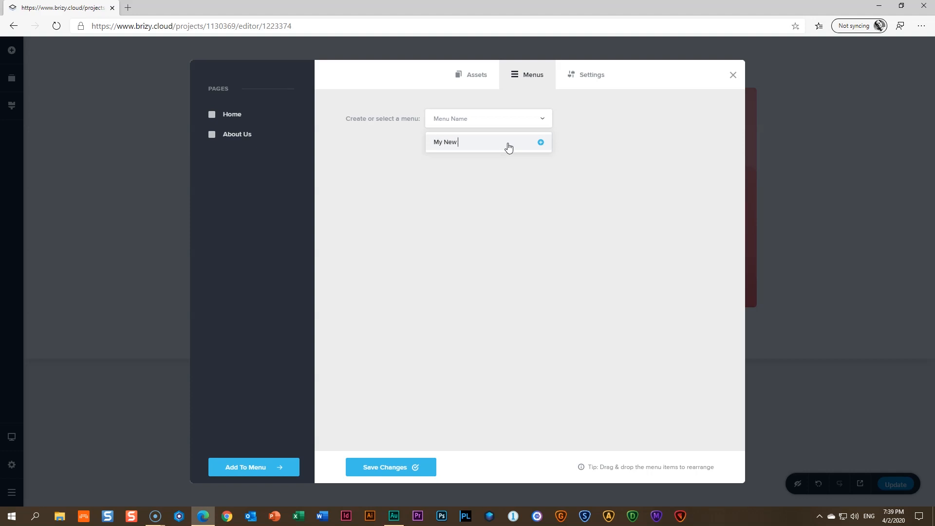
{"action": "type", "text": "Menu"}
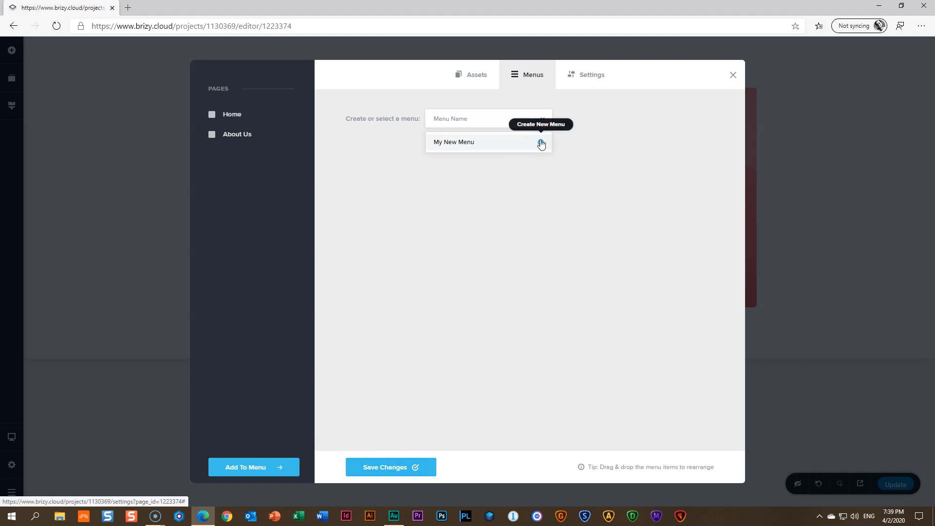
{"action": "left_click", "coordinate": [486, 118]}
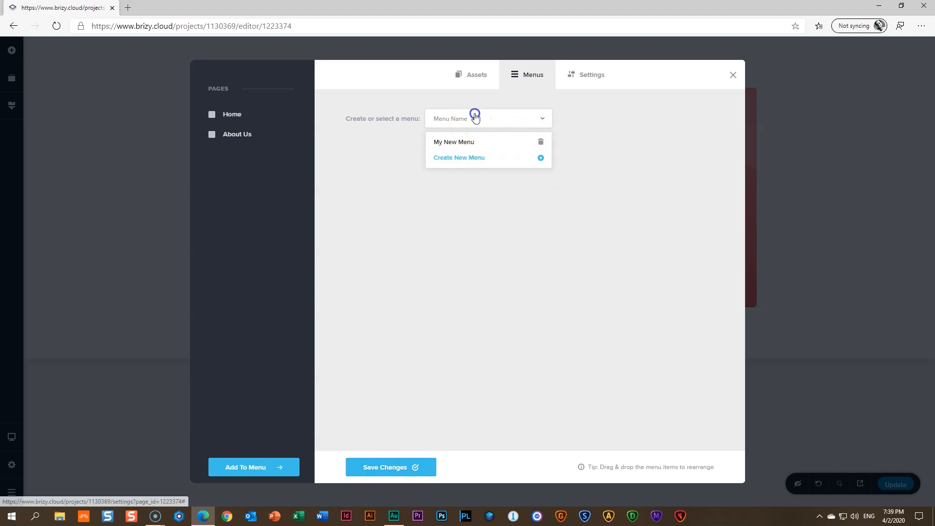
{"action": "mouse_move", "coordinate": [489, 157]}
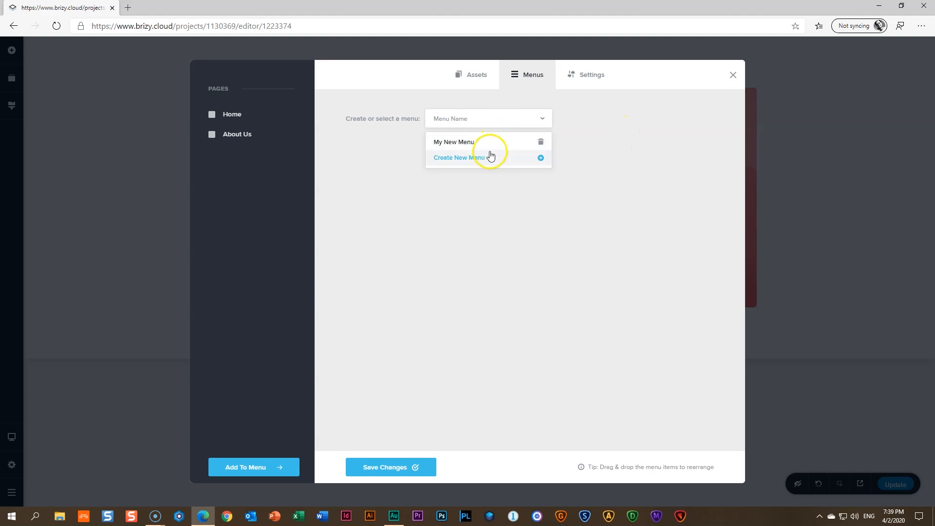
{"action": "left_click", "coordinate": [453, 142]}
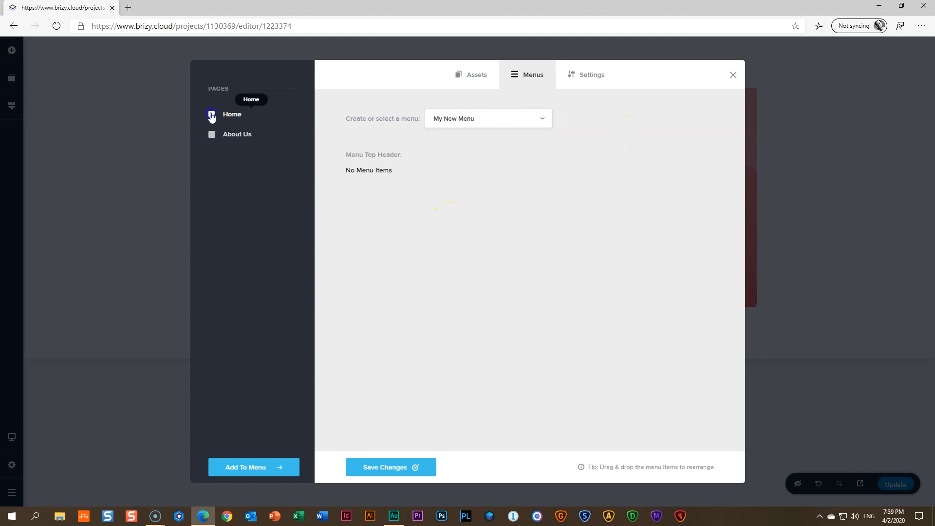
Add Home and About Us to My New Menu, save it, and return to the editor.
{"action": "left_click", "coordinate": [211, 114]}
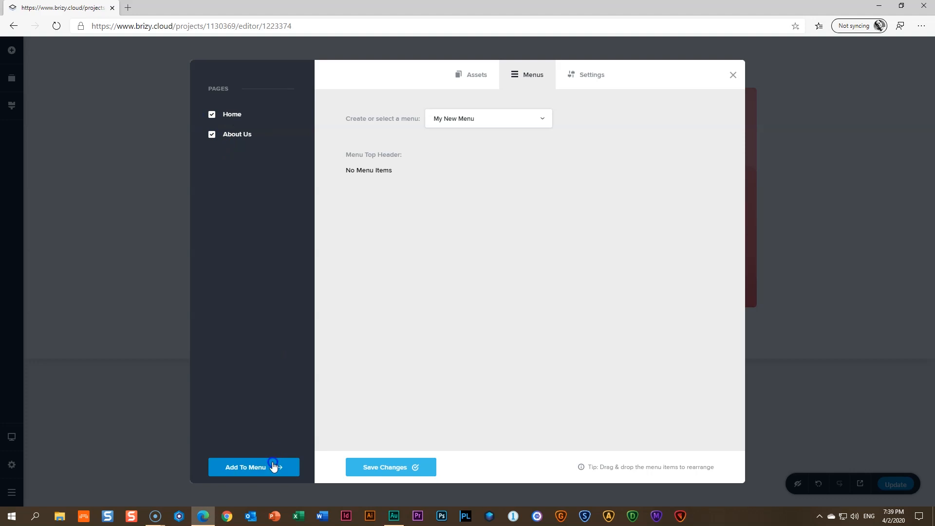
{"action": "left_click", "coordinate": [252, 467]}
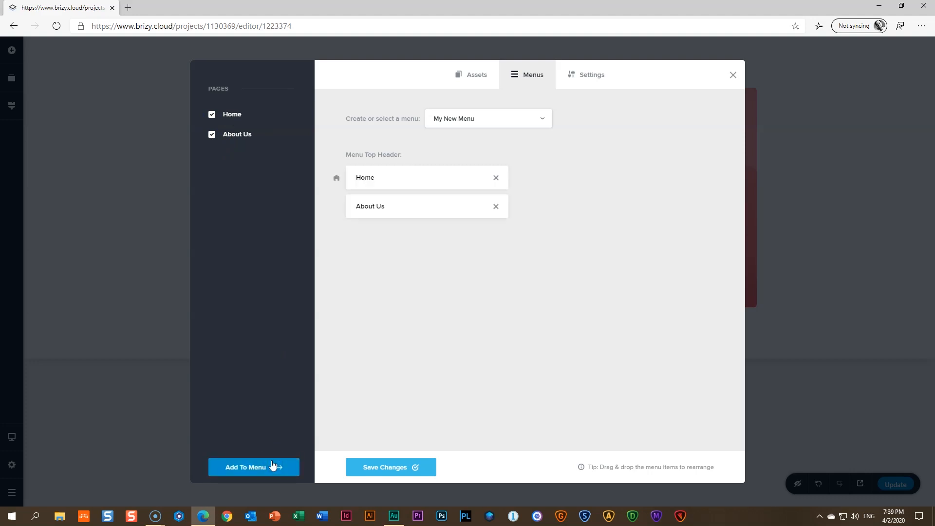
{"action": "left_click", "coordinate": [391, 466]}
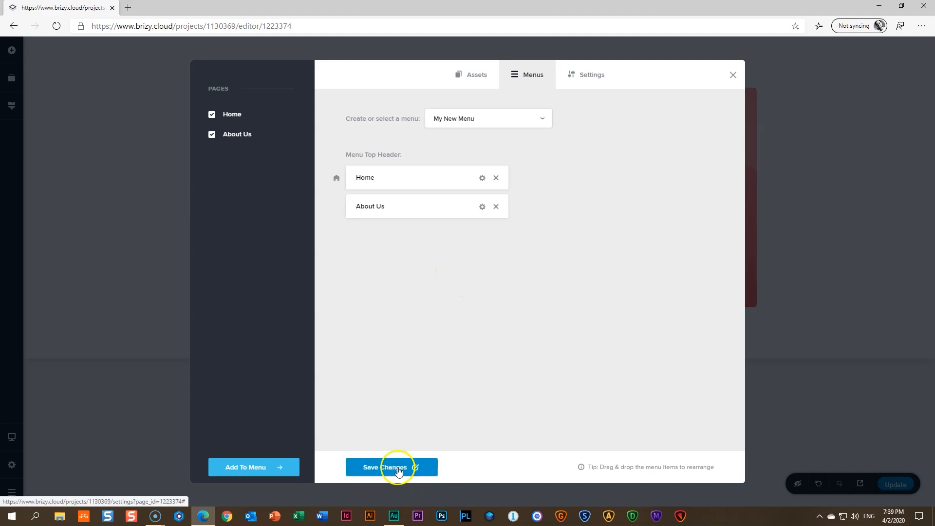
{"action": "left_click", "coordinate": [391, 466]}
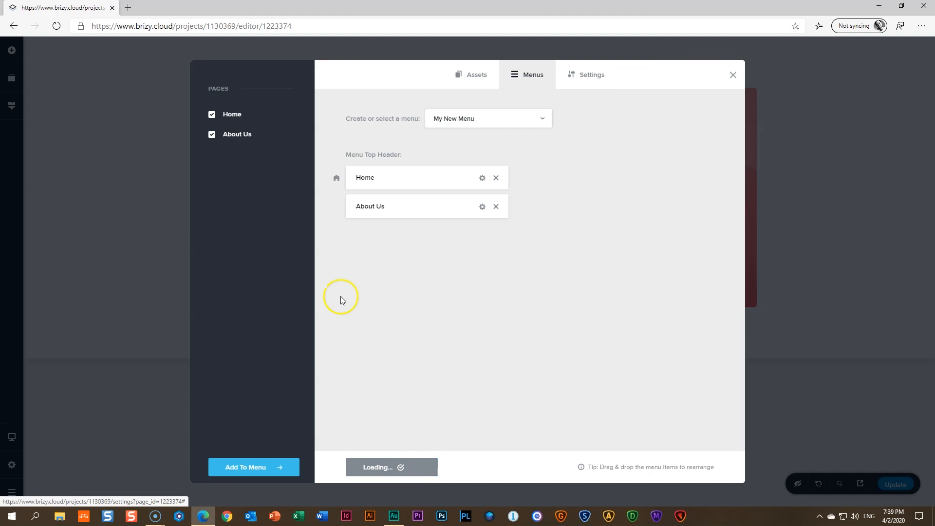
{"action": "left_click", "coordinate": [733, 74]}
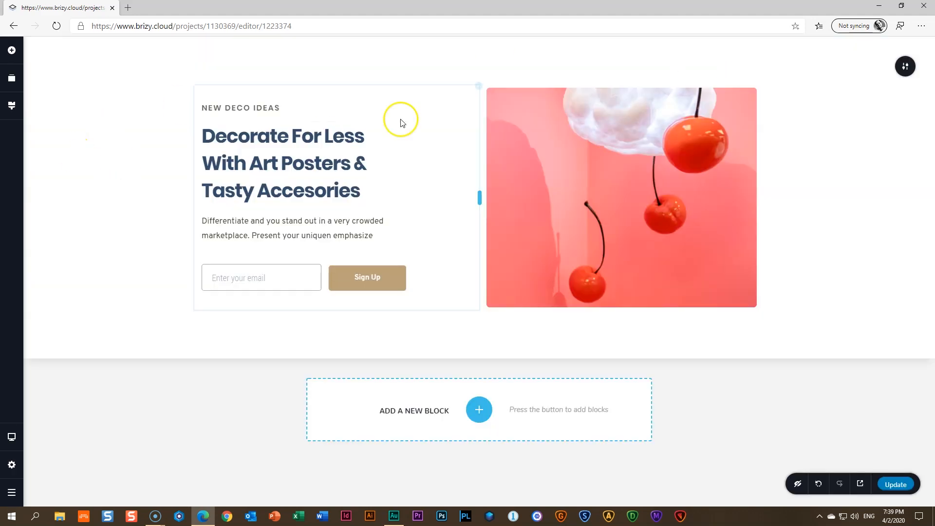
Insert a blank block above the Decorate For Less hero section and show the elements list.
{"action": "left_click", "coordinate": [478, 410]}
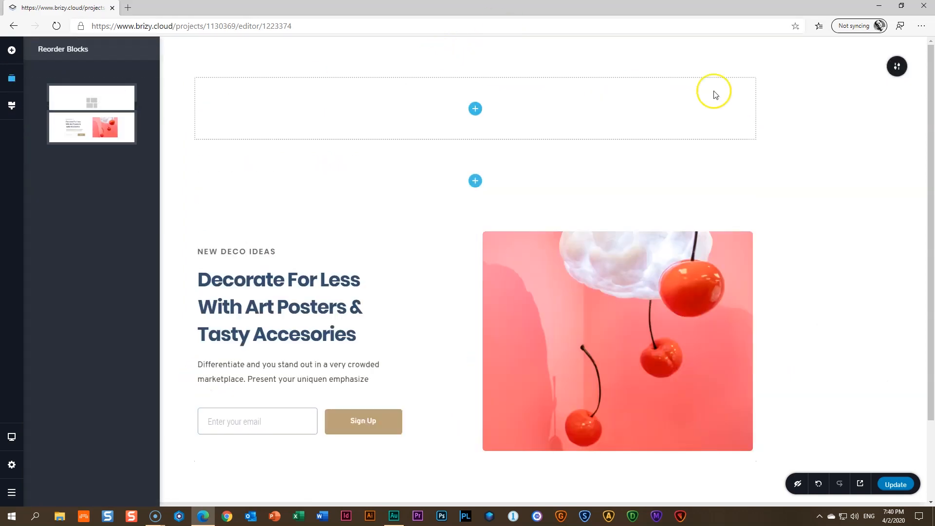
{"action": "left_click", "coordinate": [11, 50]}
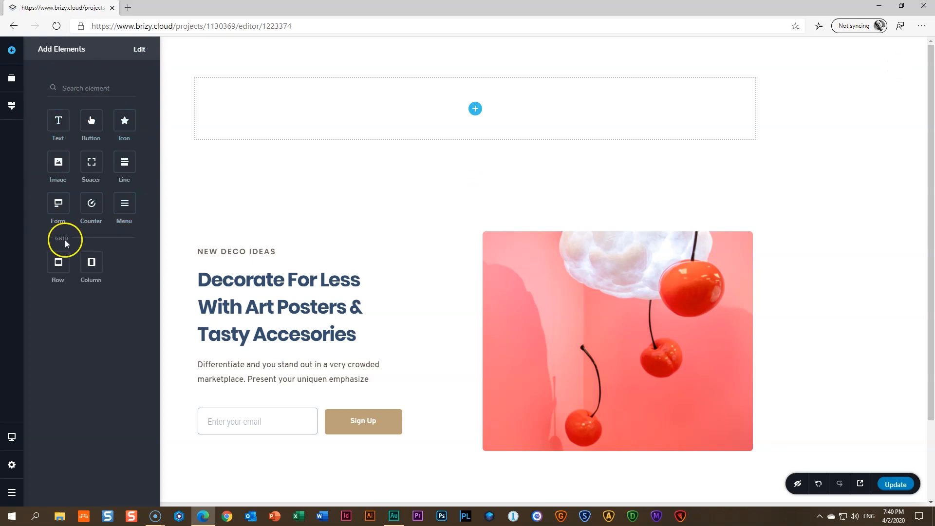
{"action": "mouse_move", "coordinate": [58, 288]}
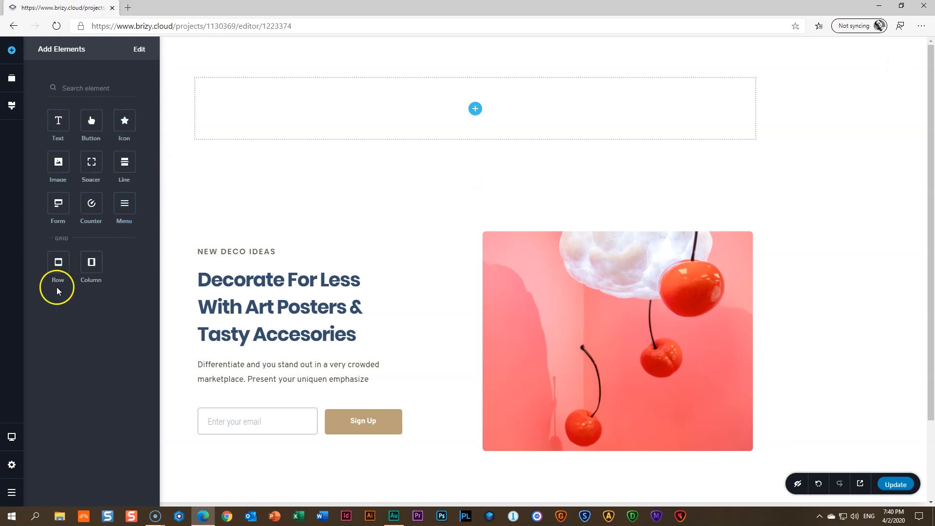
Enable the full element set and drop a Menu element into the empty top block.
{"action": "left_click", "coordinate": [139, 49]}
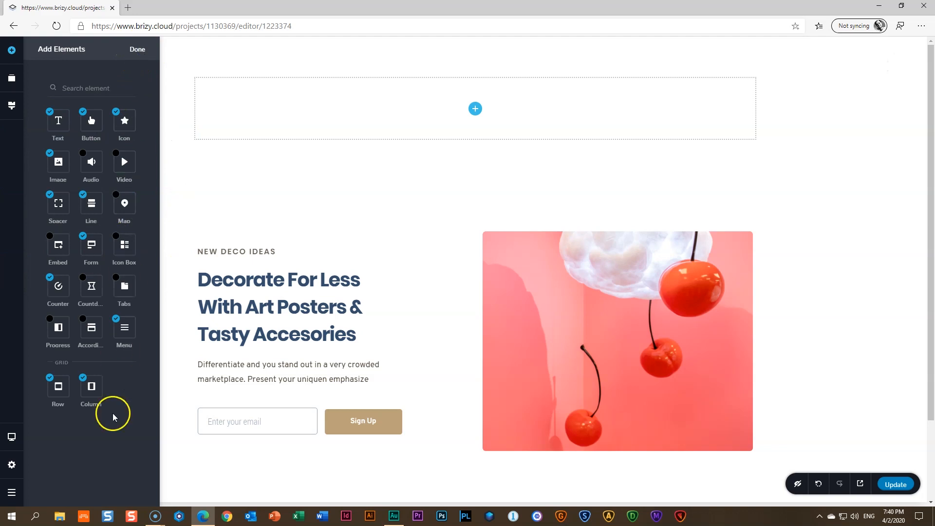
{"action": "left_click", "coordinate": [137, 49]}
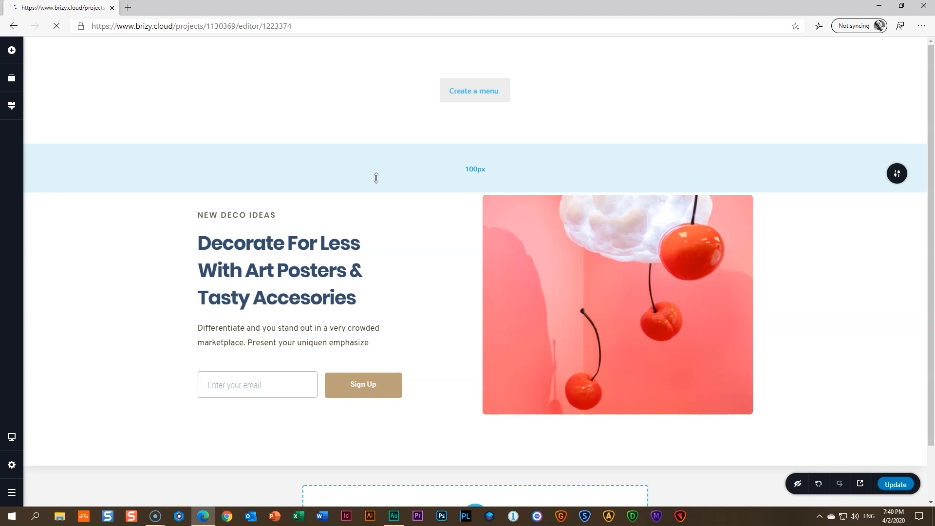
Select the top menu element and pick the saved menu in its settings, showing Home and About Us.
{"action": "left_click", "coordinate": [473, 90]}
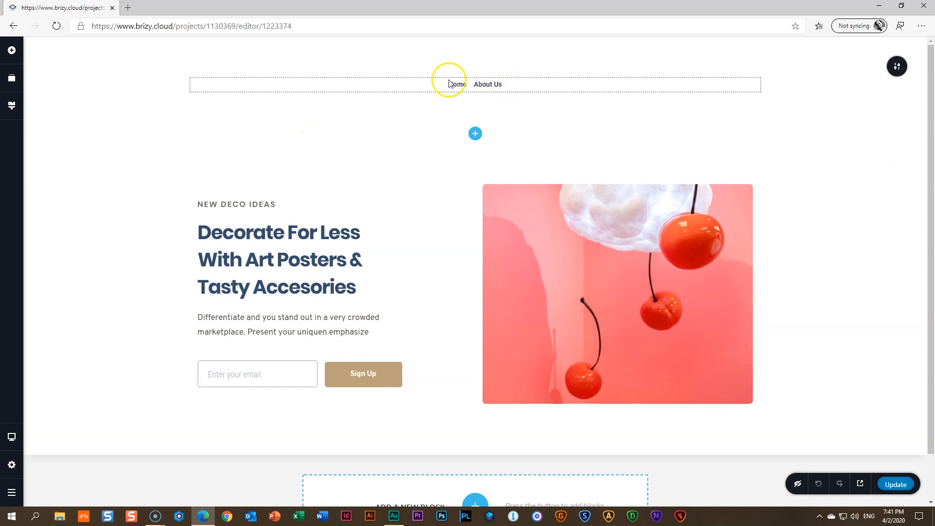
{"action": "mouse_move", "coordinate": [487, 84]}
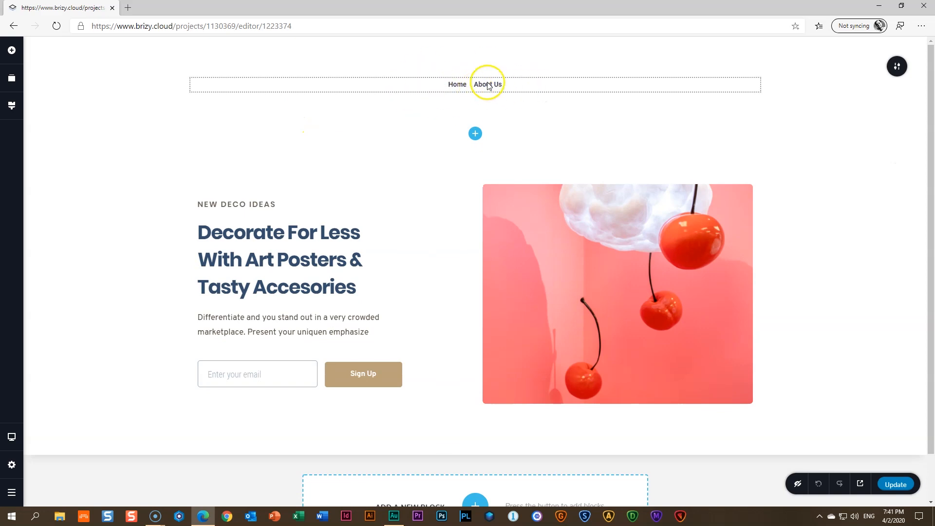
{"action": "left_click", "coordinate": [487, 84]}
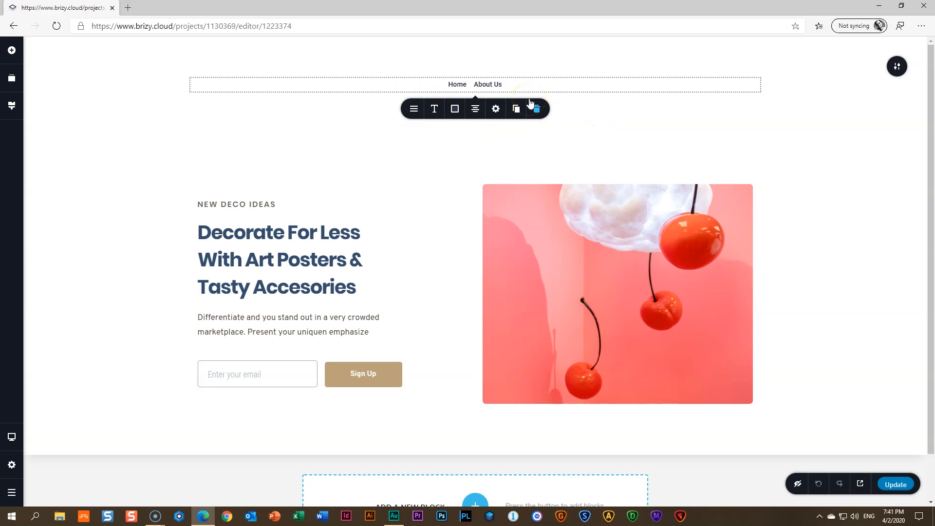
{"action": "mouse_move", "coordinate": [414, 108]}
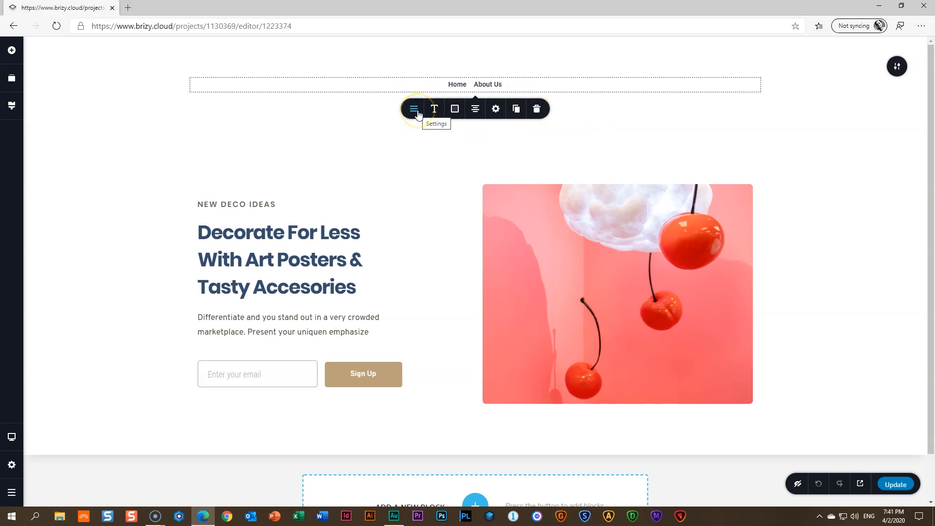
{"action": "left_click", "coordinate": [413, 109]}
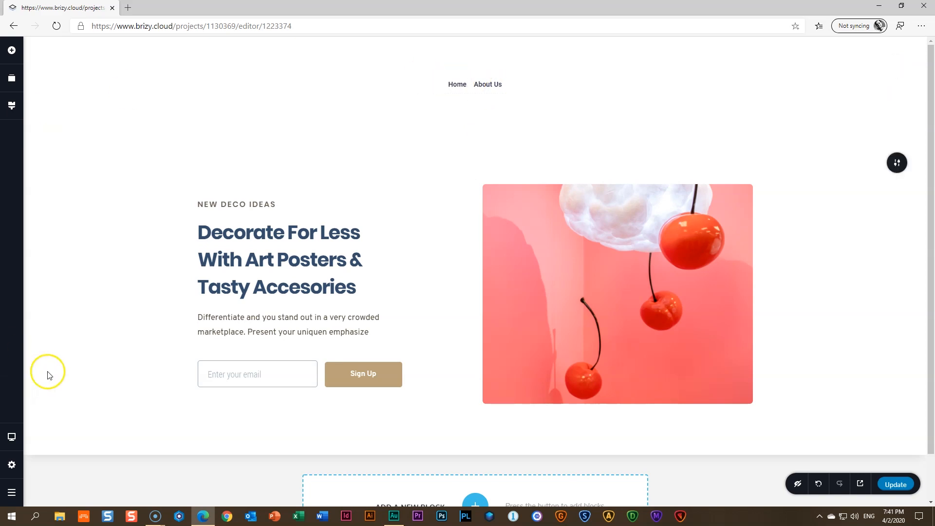
Start going to the dashboard from the bottom-left menu, but stay in the editor.
{"action": "left_click", "coordinate": [11, 492]}
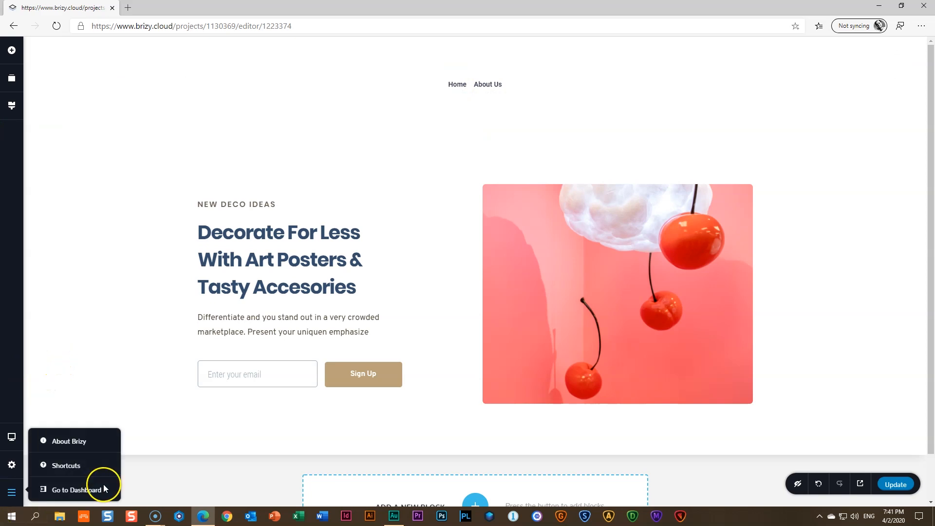
{"action": "left_click", "coordinate": [74, 489]}
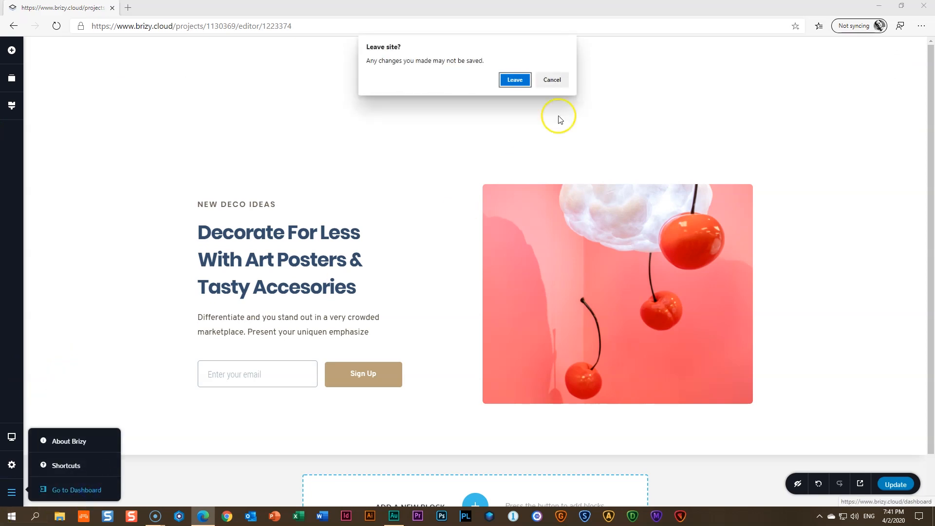
{"action": "left_click", "coordinate": [551, 79]}
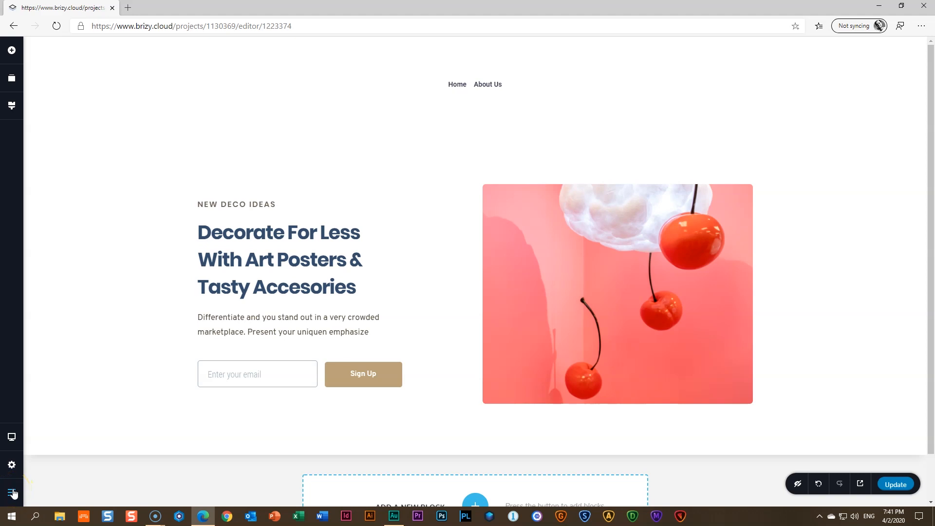
Go to the projects dashboard and bring up the 'How to Publish Your Page?' dialog.
{"action": "left_click", "coordinate": [11, 491]}
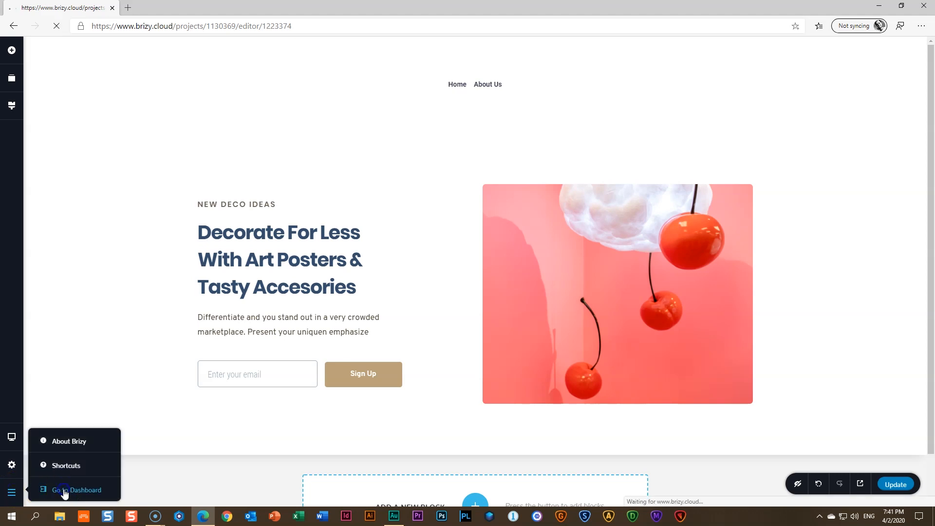
{"action": "left_click", "coordinate": [76, 490]}
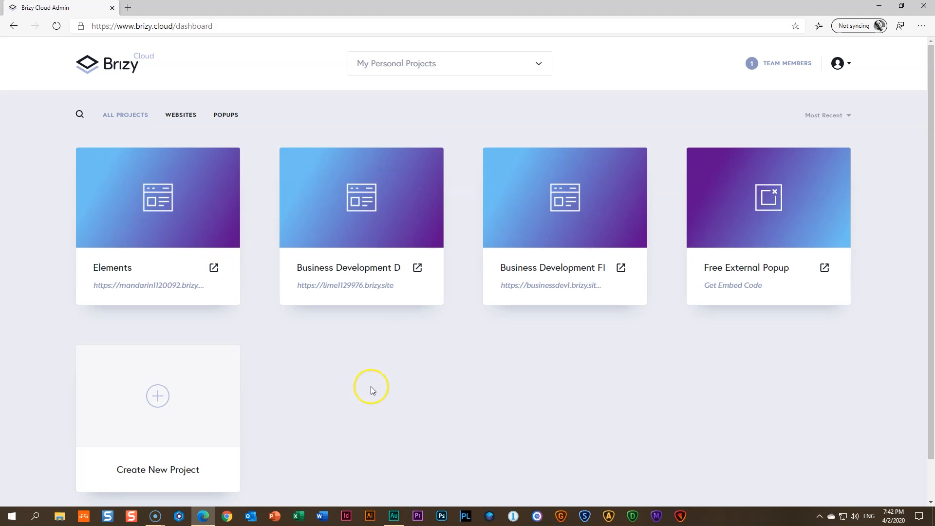
{"action": "left_click", "coordinate": [449, 63]}
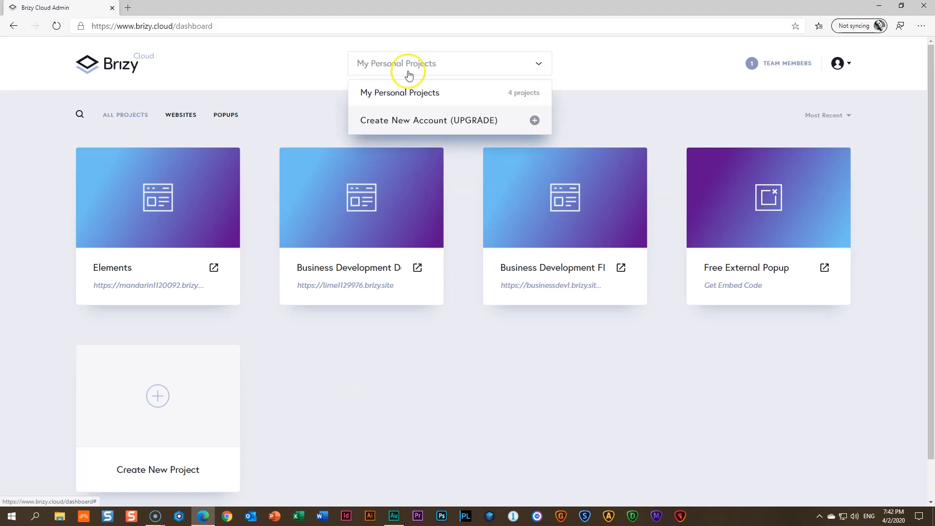
{"action": "mouse_move", "coordinate": [894, 127]}
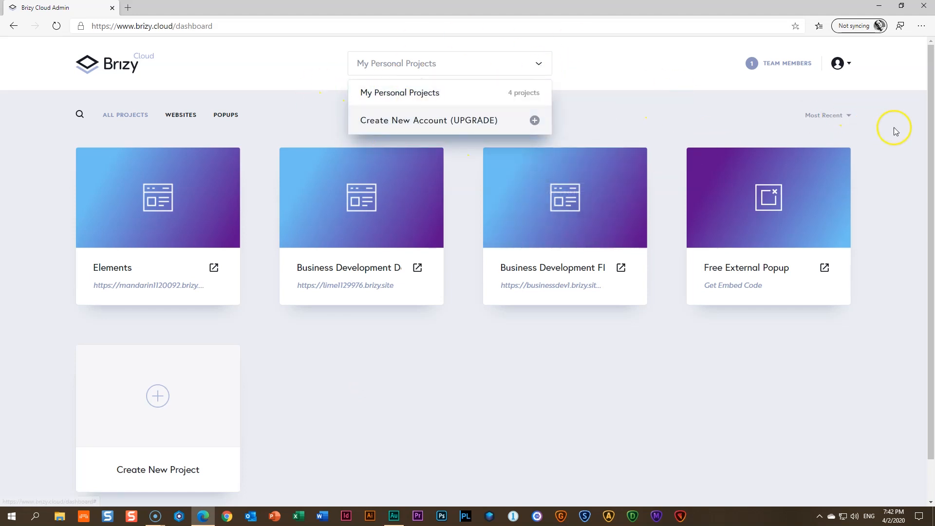
{"action": "left_click", "coordinate": [264, 344]}
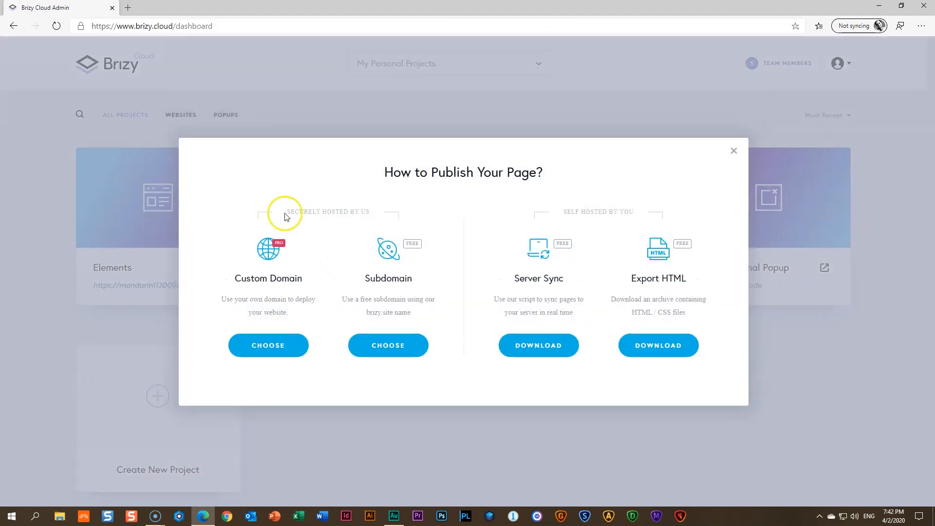
{"action": "mouse_move", "coordinate": [267, 344]}
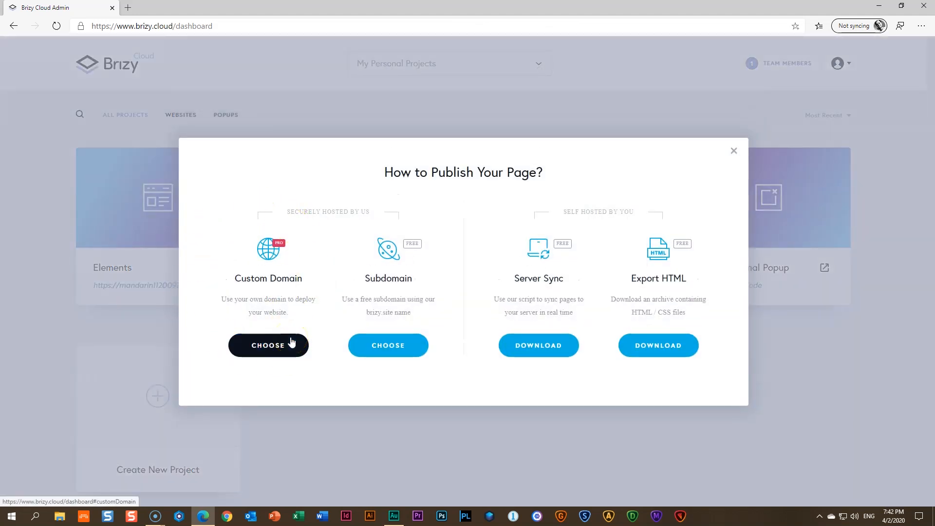
{"action": "mouse_move", "coordinate": [205, 310]}
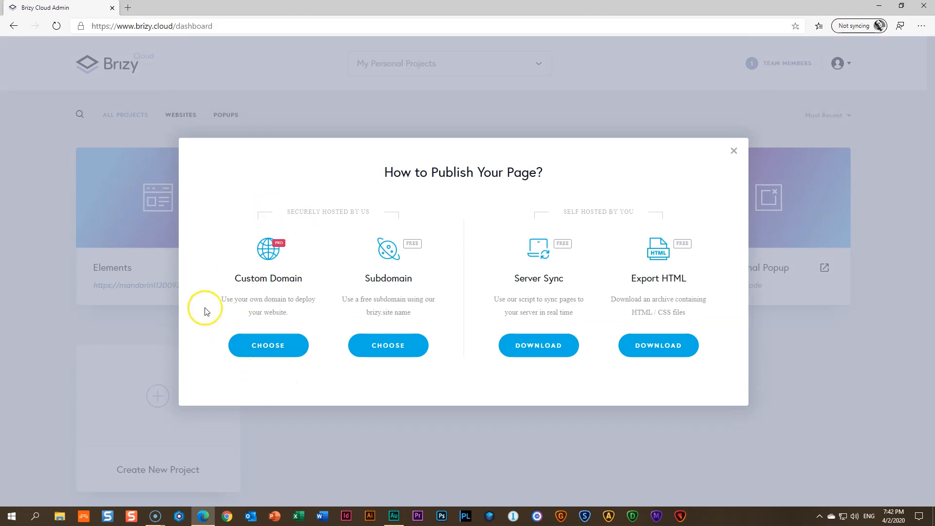
{"action": "mouse_move", "coordinate": [322, 232]}
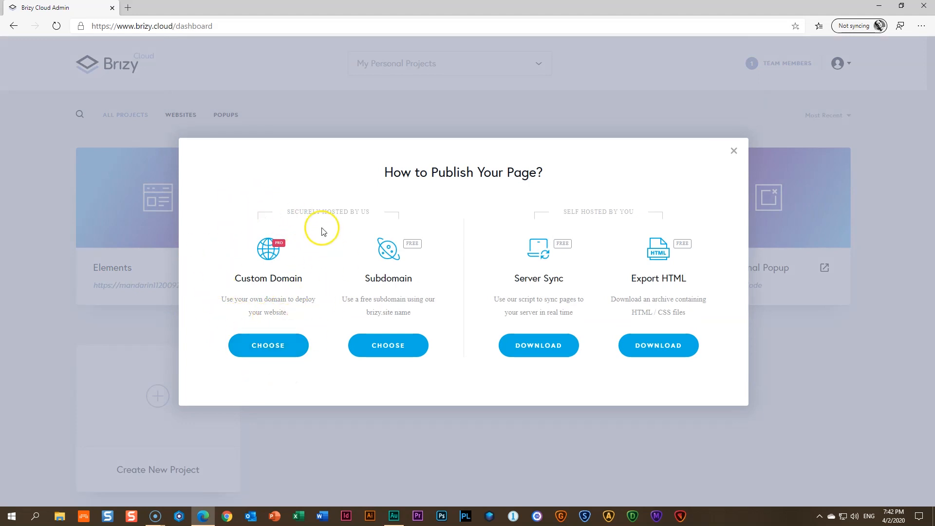
{"action": "mouse_move", "coordinate": [295, 374]}
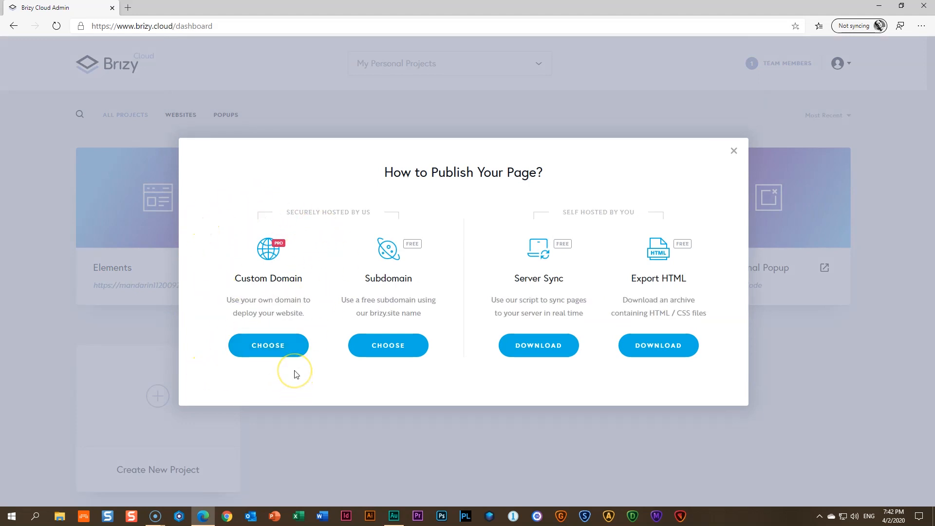
{"action": "mouse_move", "coordinate": [296, 374]}
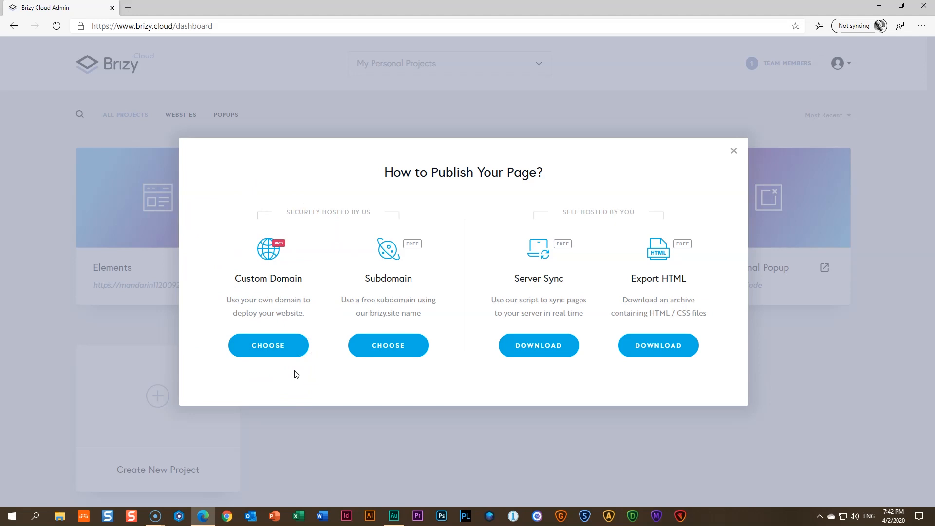
Close the 'How to Publish Your Page?' dialog to show the four projects.
{"action": "left_click", "coordinate": [733, 150]}
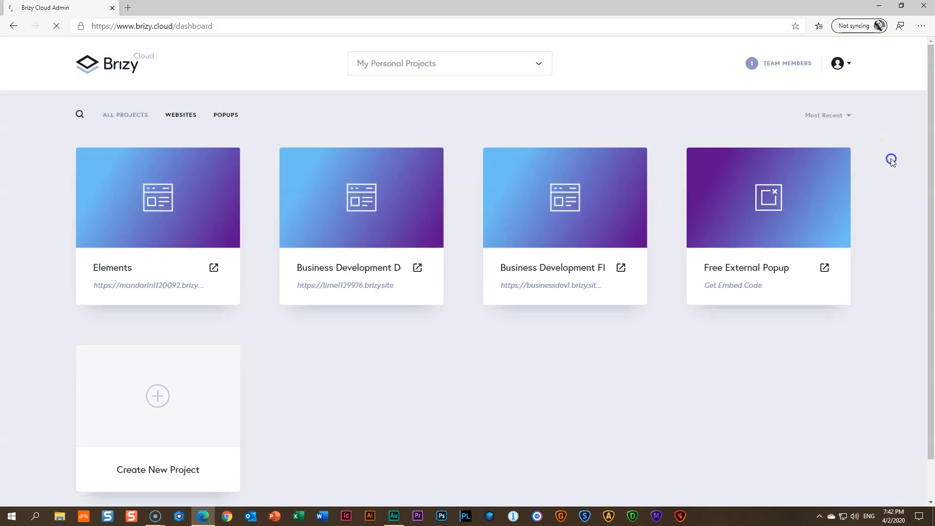